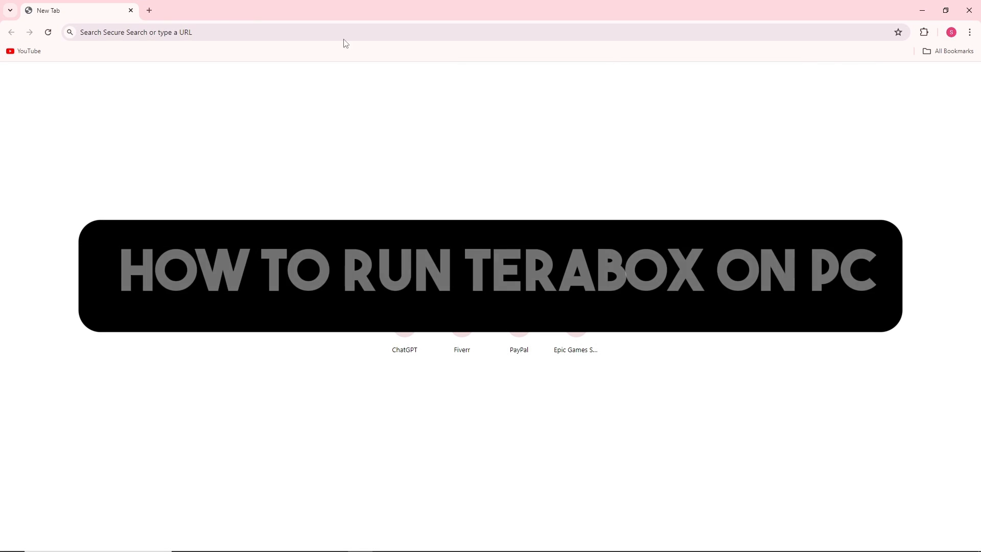
# - Go to google.com and search for terabox
pyautogui.click(237, 32)
pyautogui.write('go')
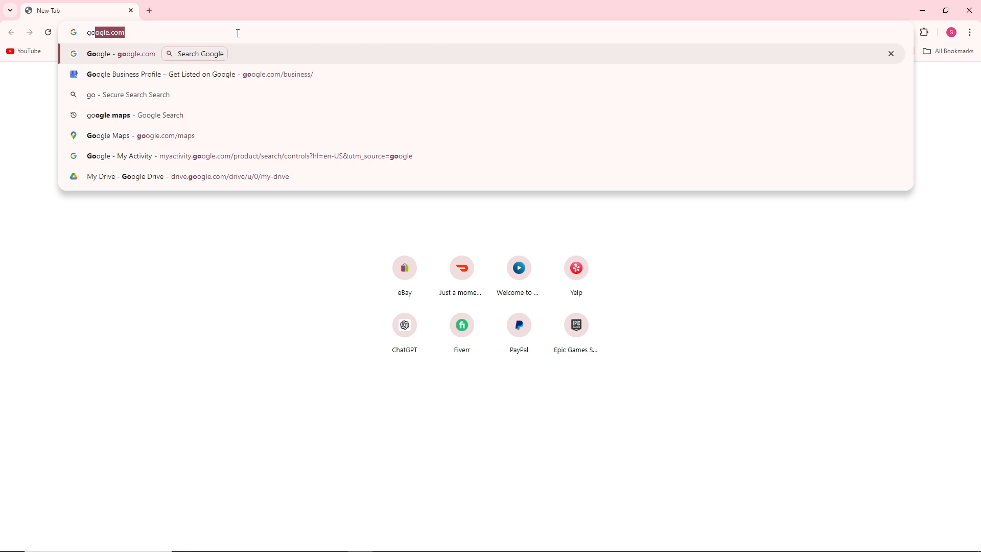
pyautogui.press('Enter')
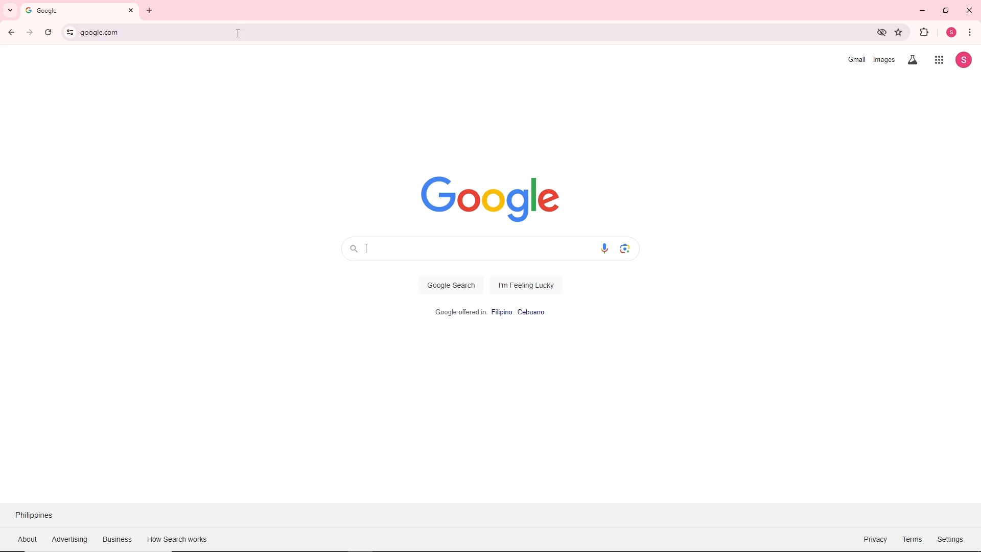
pyautogui.write('terabox')
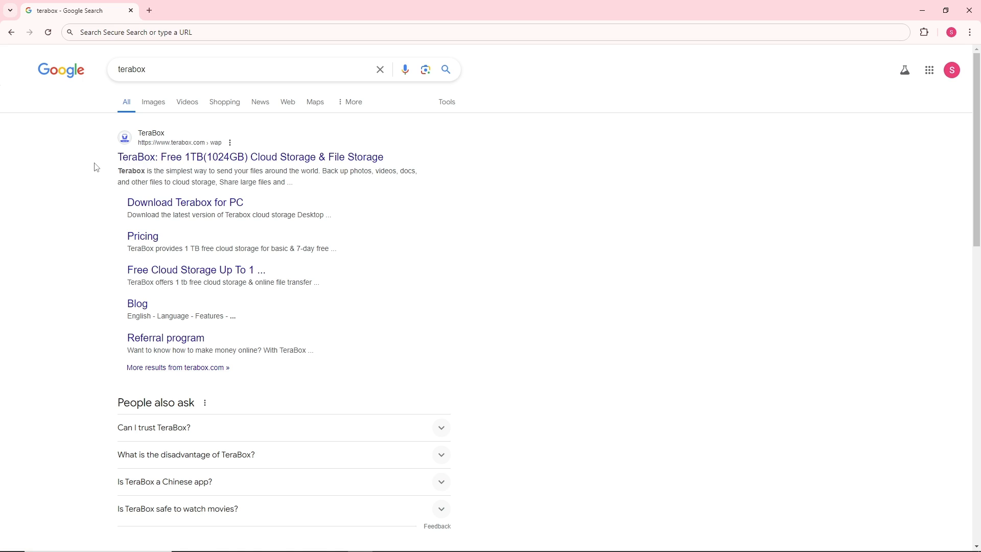
pyautogui.moveTo(172, 163)
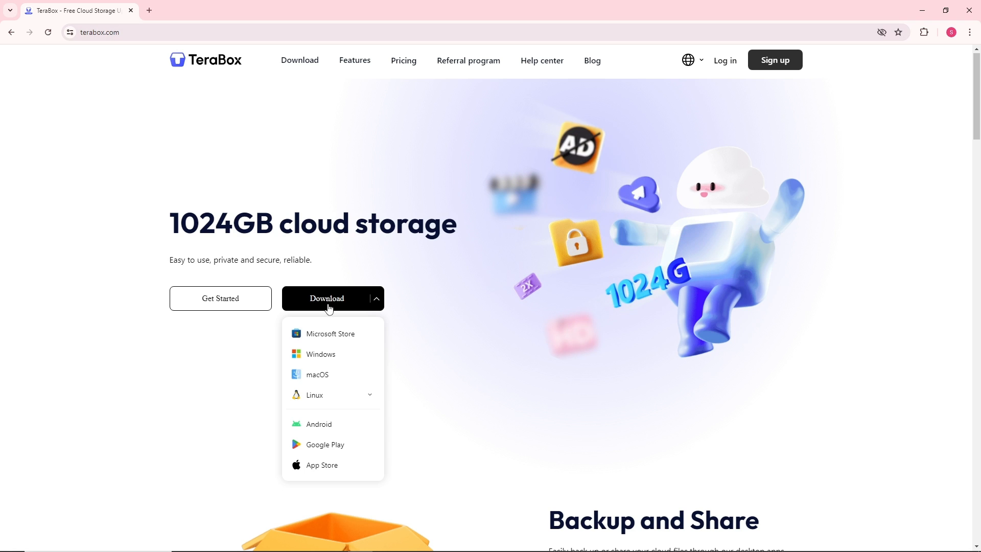
pyautogui.moveTo(332, 352)
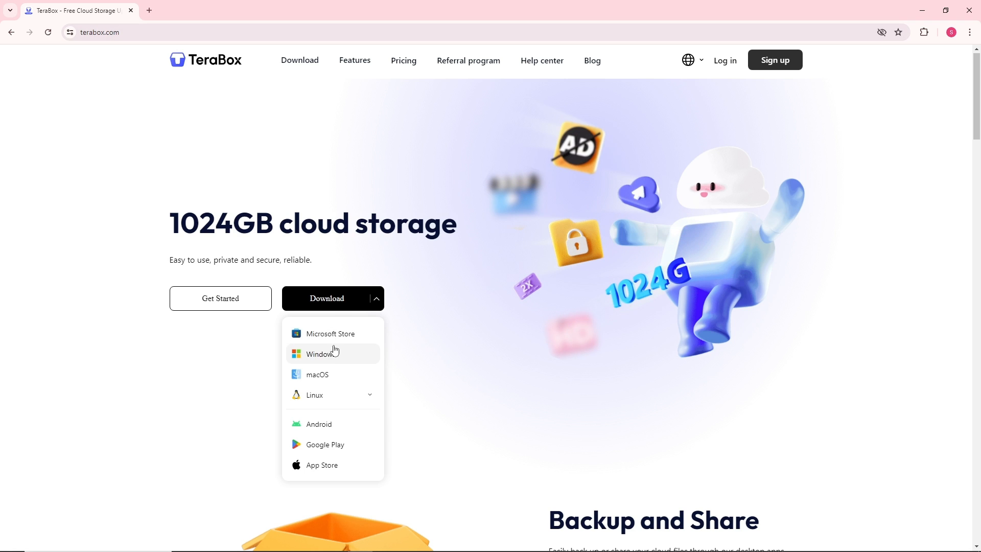
pyautogui.moveTo(325, 359)
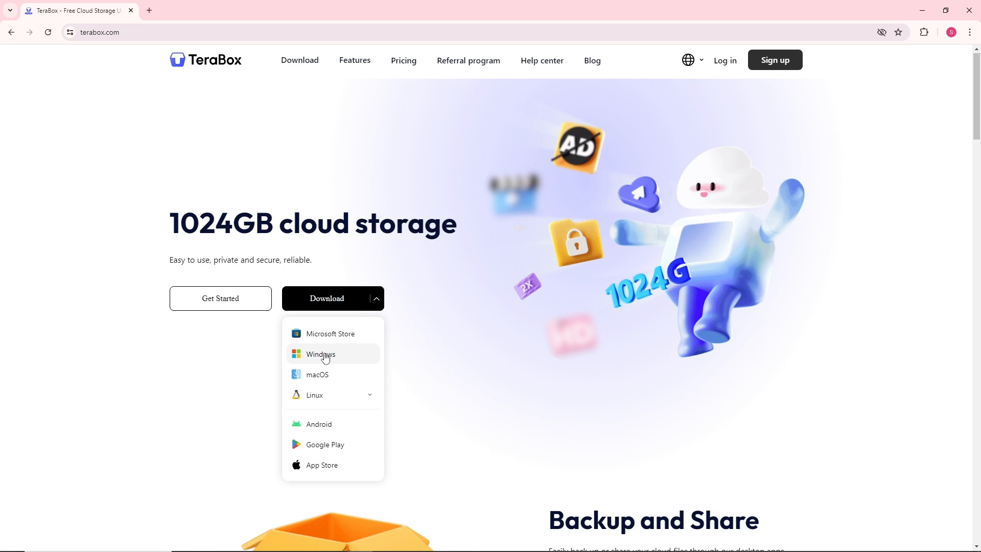
pyautogui.moveTo(327, 369)
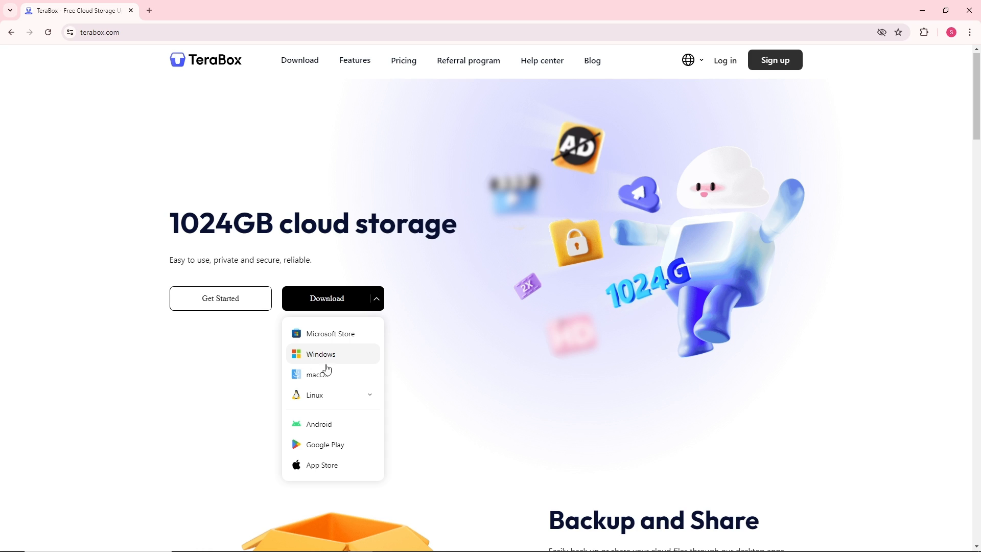
pyautogui.moveTo(325, 376)
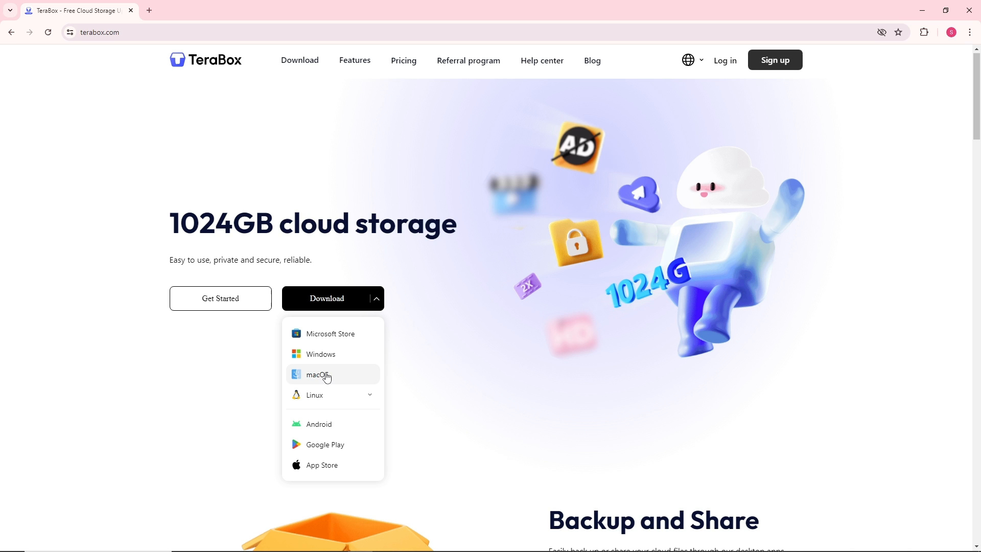
# - Download the Windows version of TeraBox from its home page
pyautogui.click(322, 374)
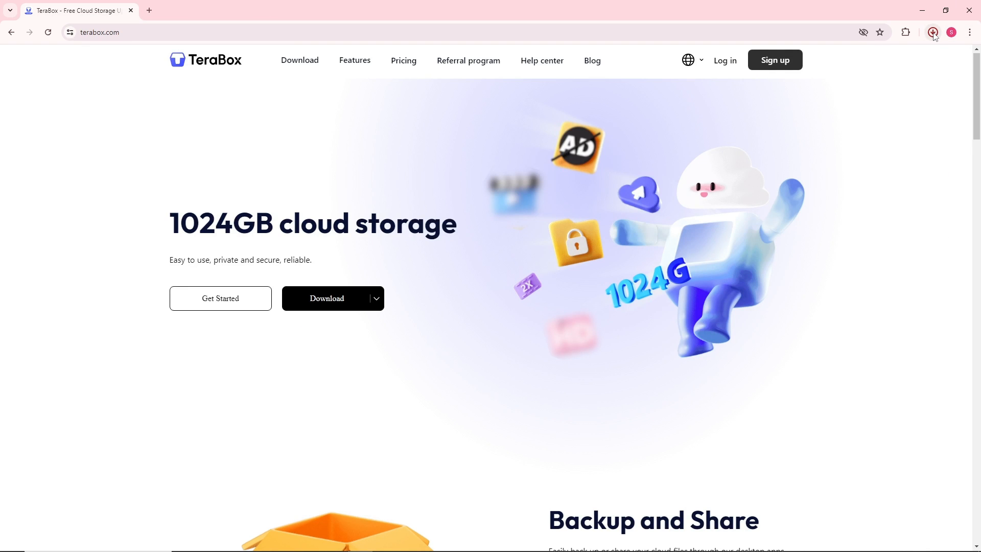
# - Launch the downloaded TeraBox .exe from the Downloads folder via Chrome's download list
pyautogui.click(931, 31)
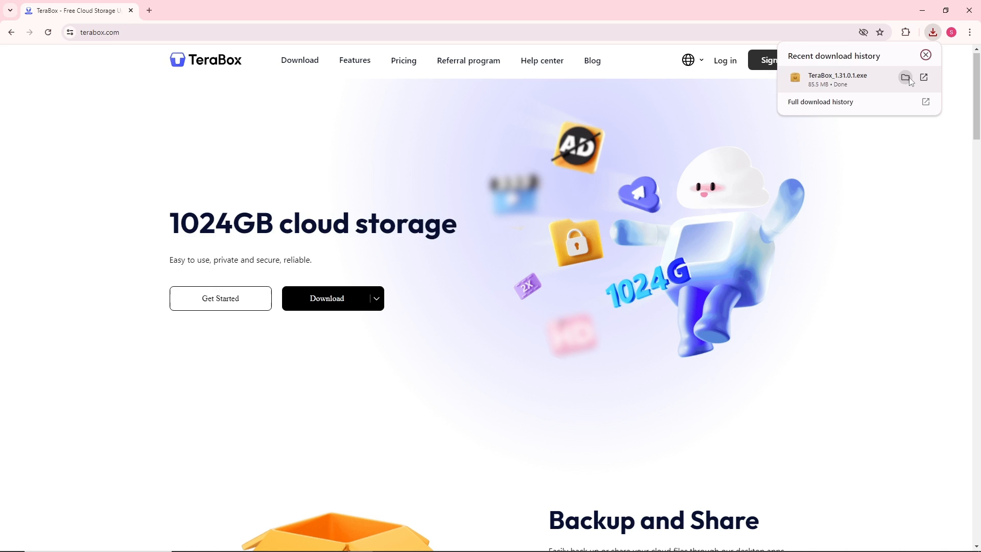
pyautogui.click(905, 78)
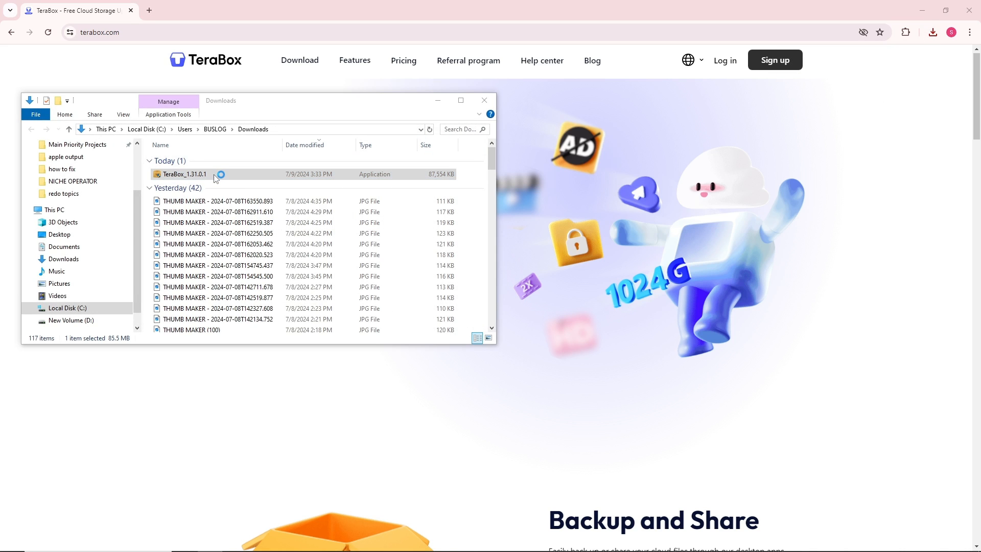
pyautogui.doubleClick(182, 174)
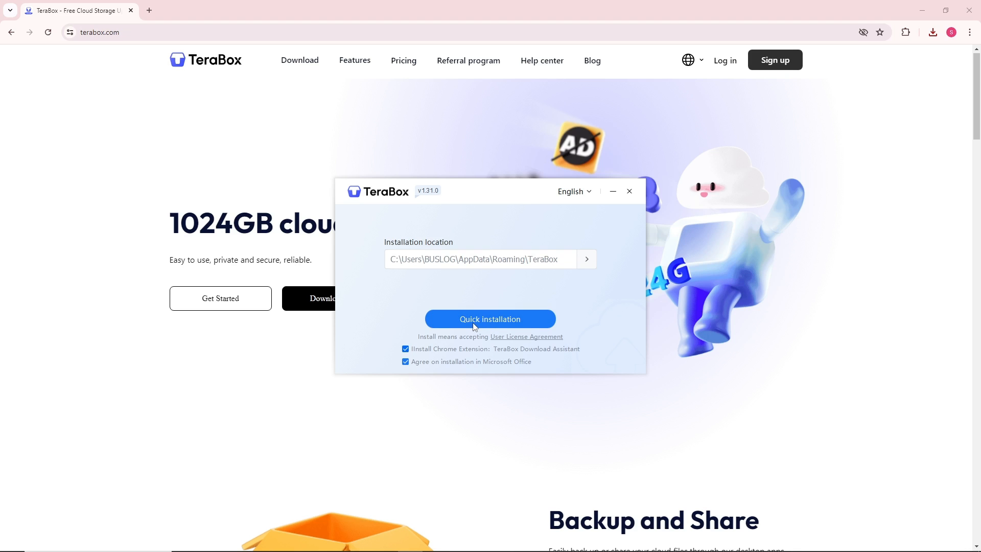
# - Run Quick Installation and allow TeraBox network access through the Windows firewall
pyautogui.click(629, 191)
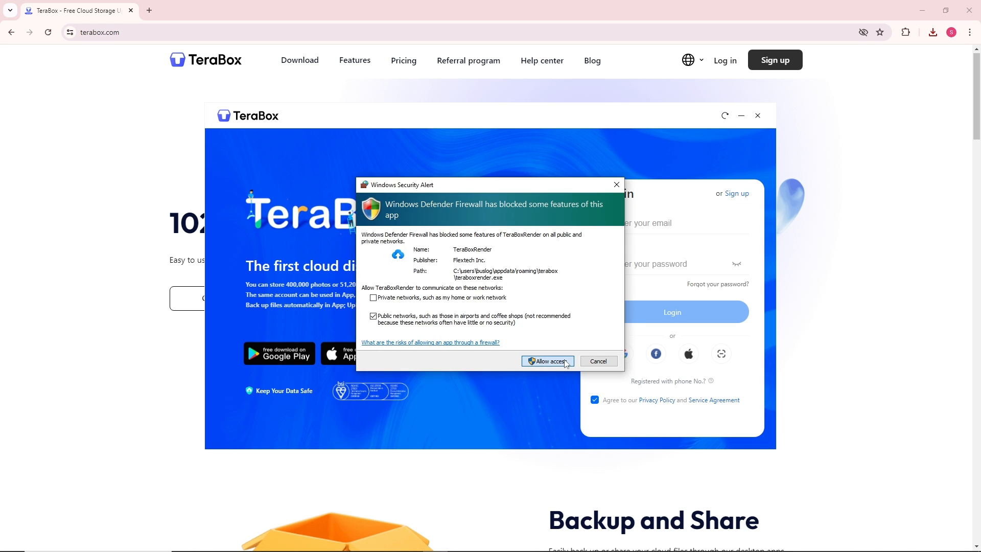
pyautogui.click(546, 362)
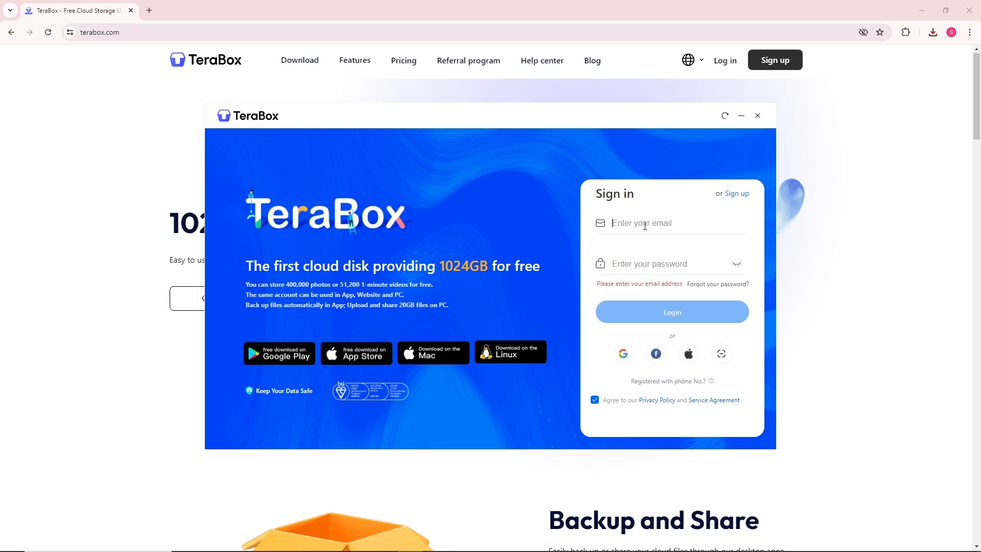
pyautogui.moveTo(645, 239)
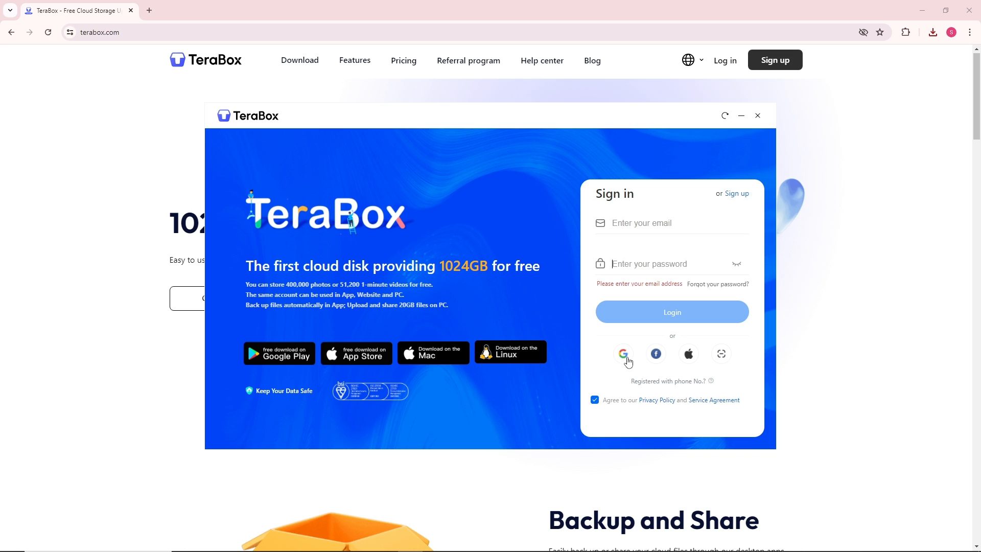
pyautogui.moveTo(721, 359)
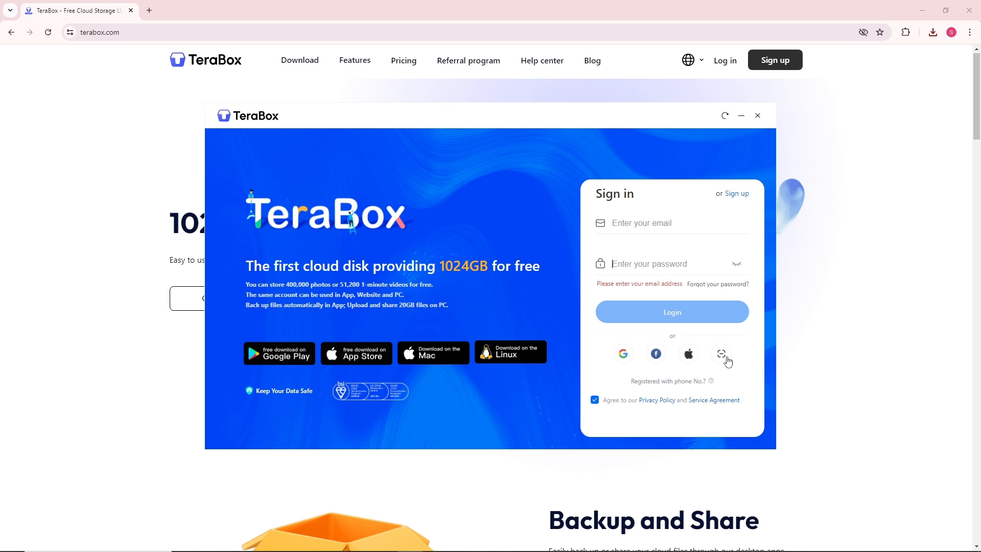
pyautogui.moveTo(691, 363)
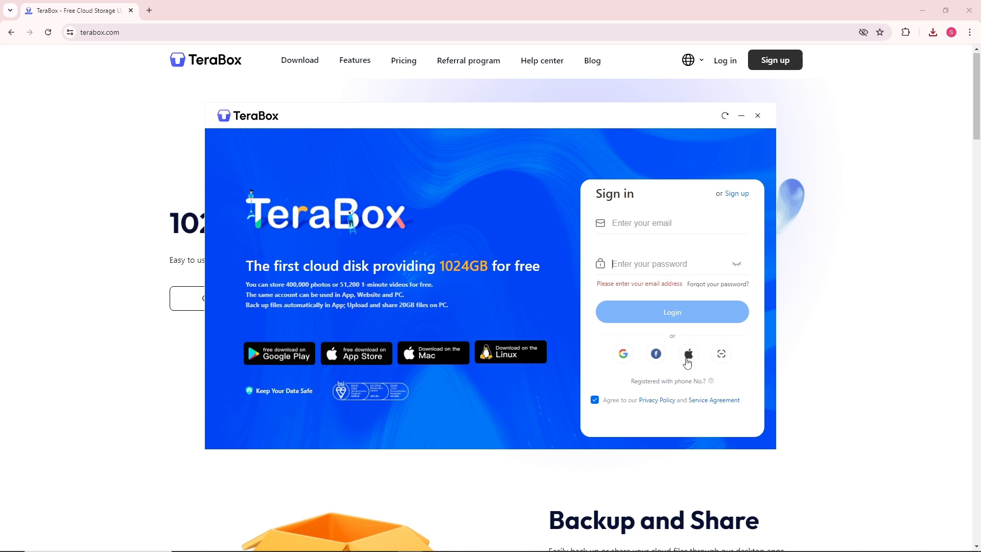
pyautogui.moveTo(594, 193)
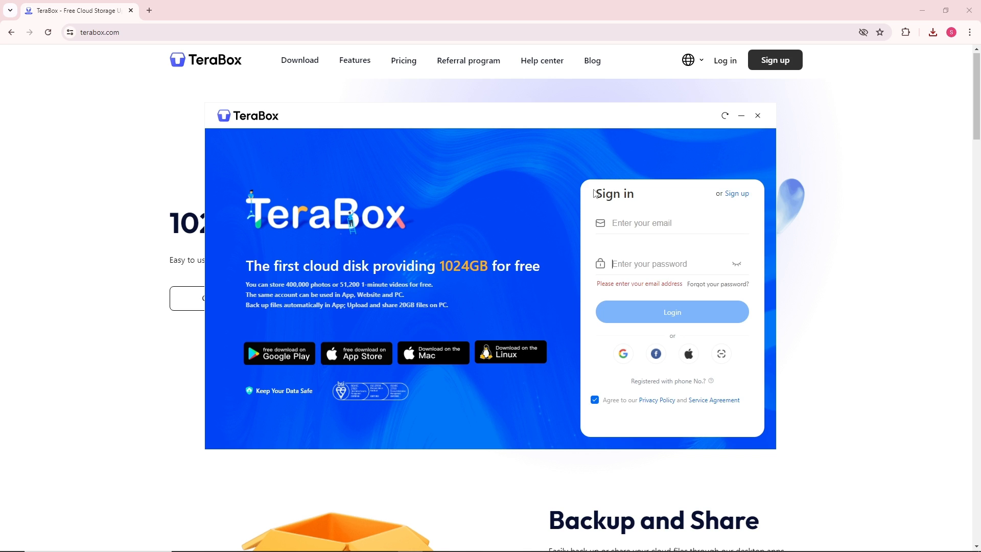
pyautogui.moveTo(643, 205)
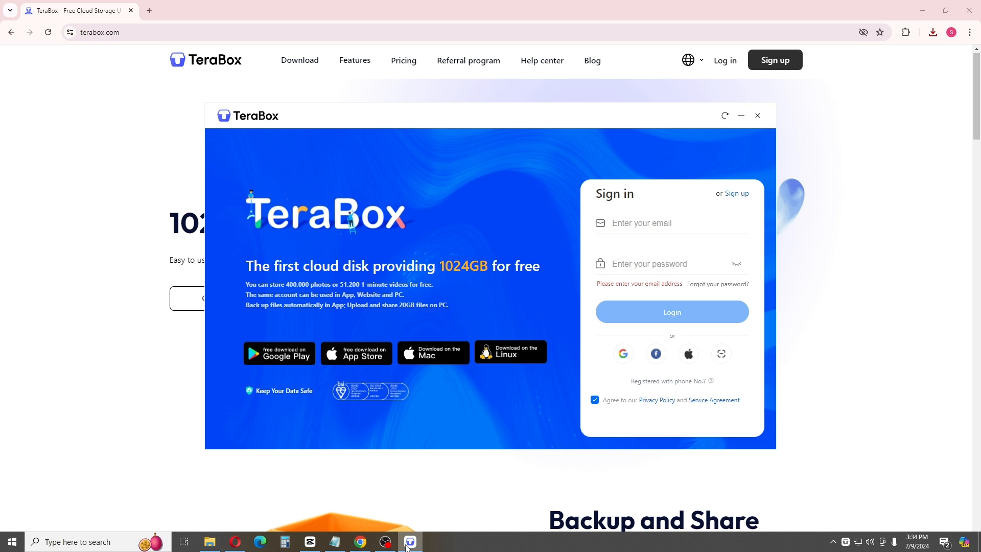
pyautogui.moveTo(557, 416)
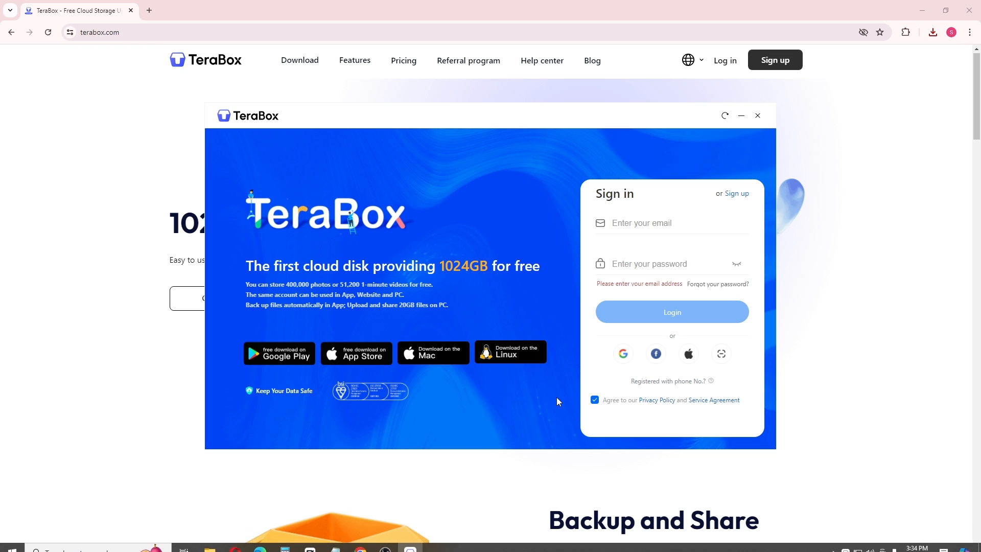